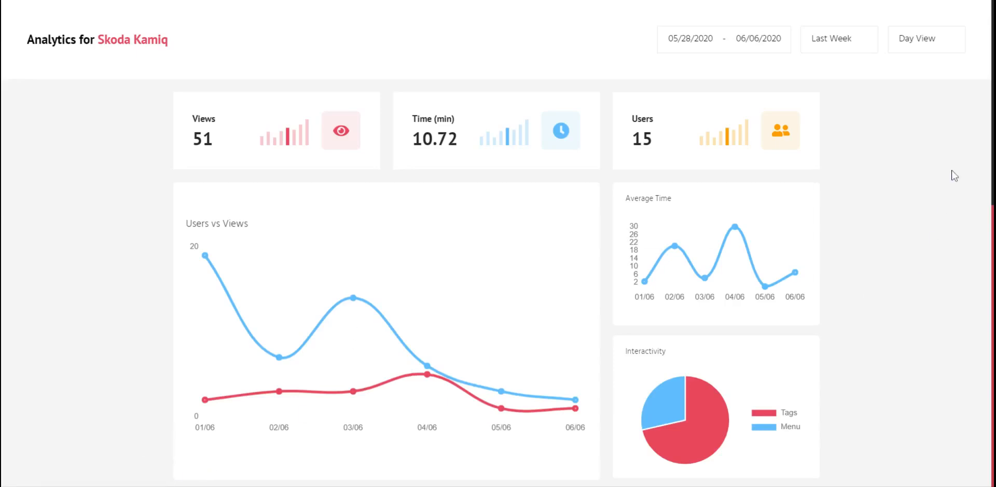
{"action": "mouse_move", "coordinate": [958, 157]}
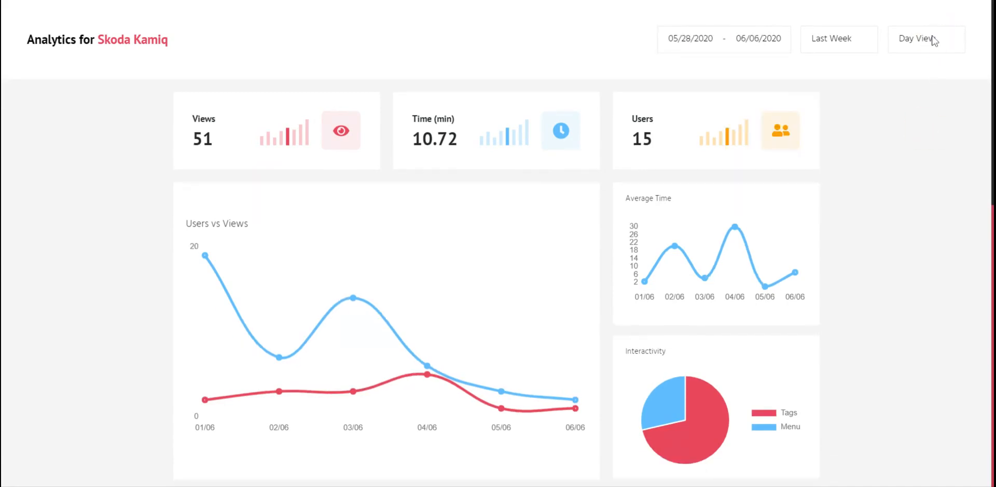
{"action": "mouse_move", "coordinate": [901, 207]}
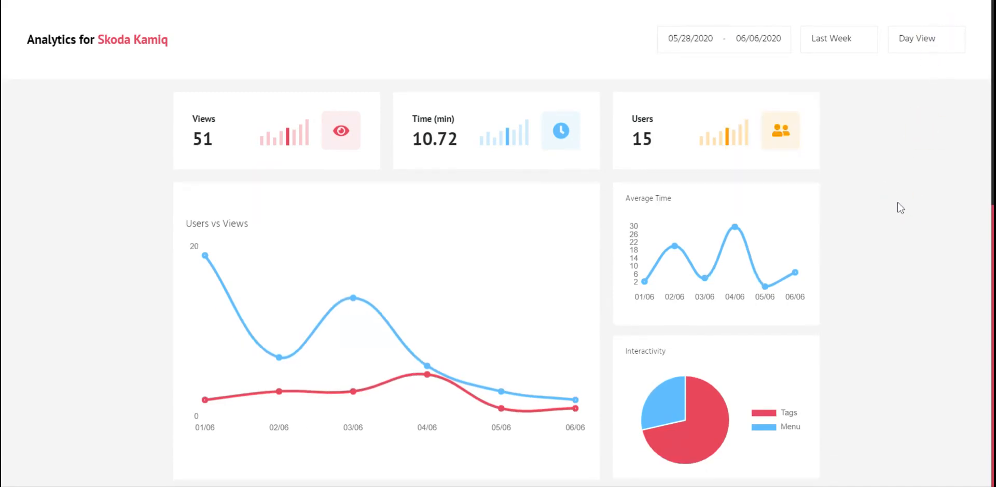
{"action": "mouse_move", "coordinate": [691, 128]}
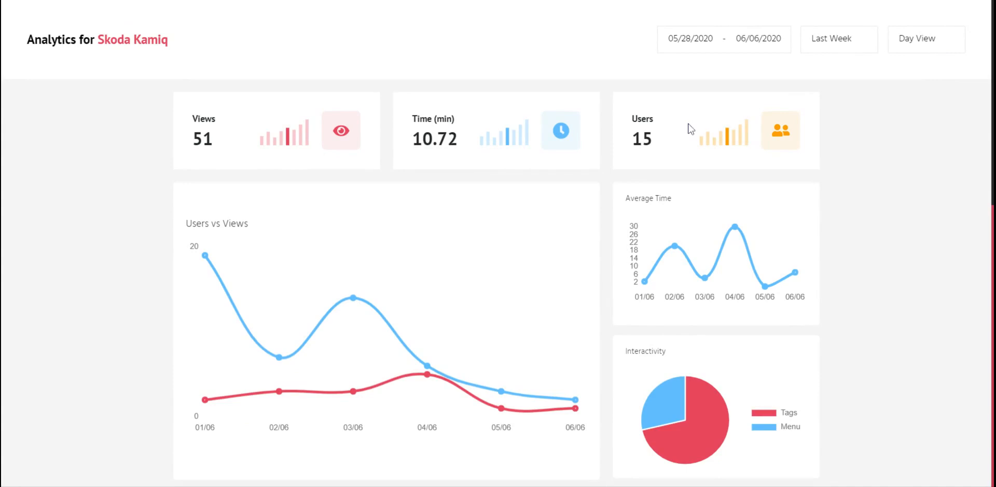
{"action": "mouse_move", "coordinate": [689, 129]}
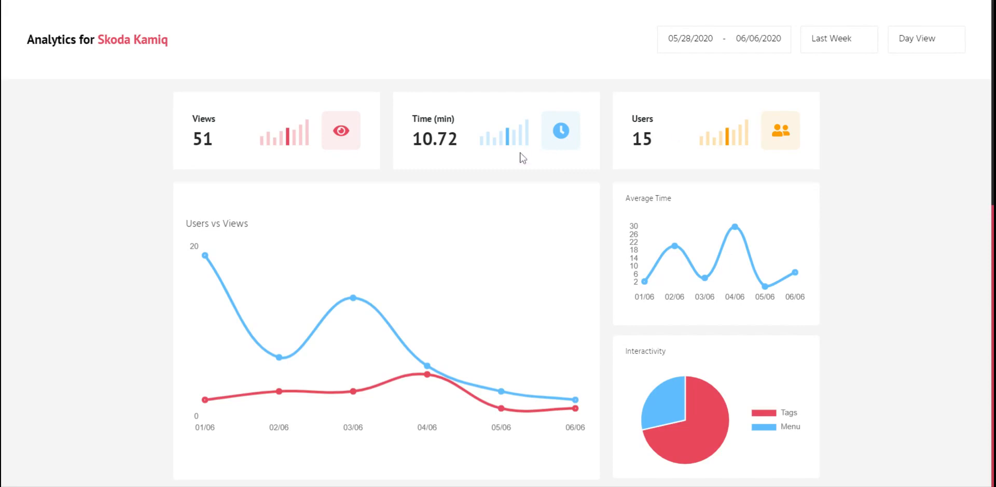
{"action": "scroll", "scroll_direction": "down", "scroll_amount": 3}
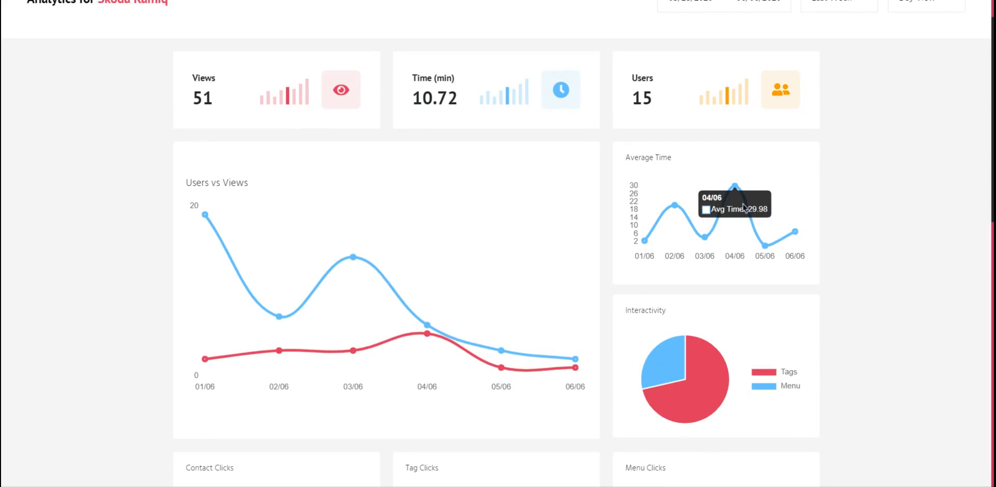
{"action": "scroll", "scroll_direction": "down", "scroll_amount": 3}
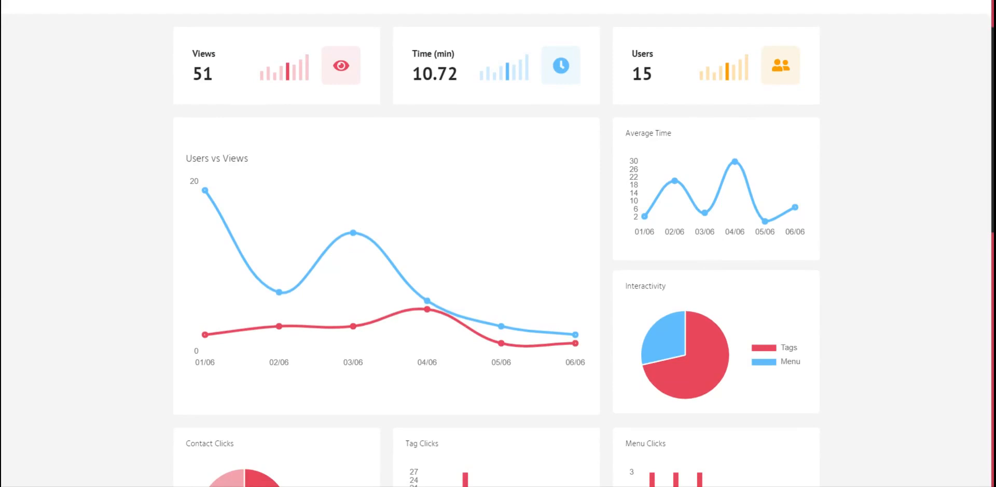
{"action": "mouse_move", "coordinate": [667, 312]}
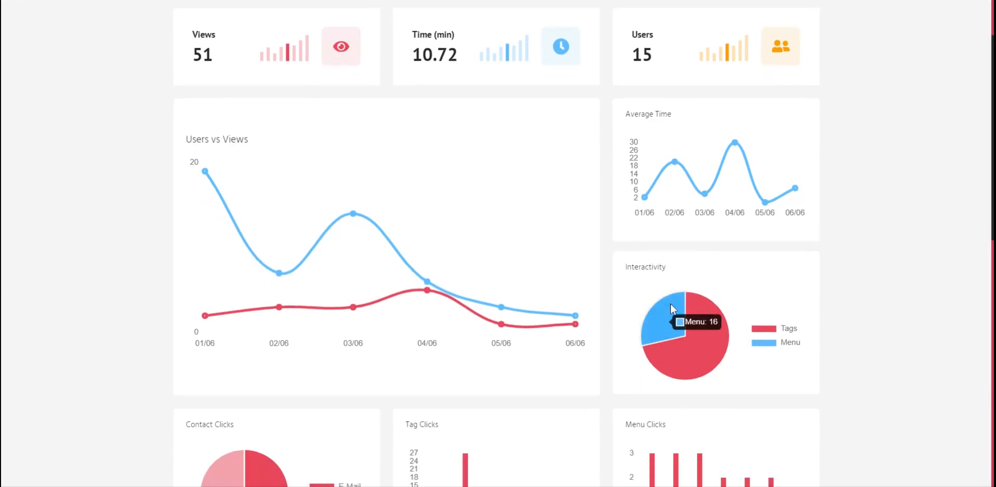
{"action": "mouse_move", "coordinate": [705, 319]}
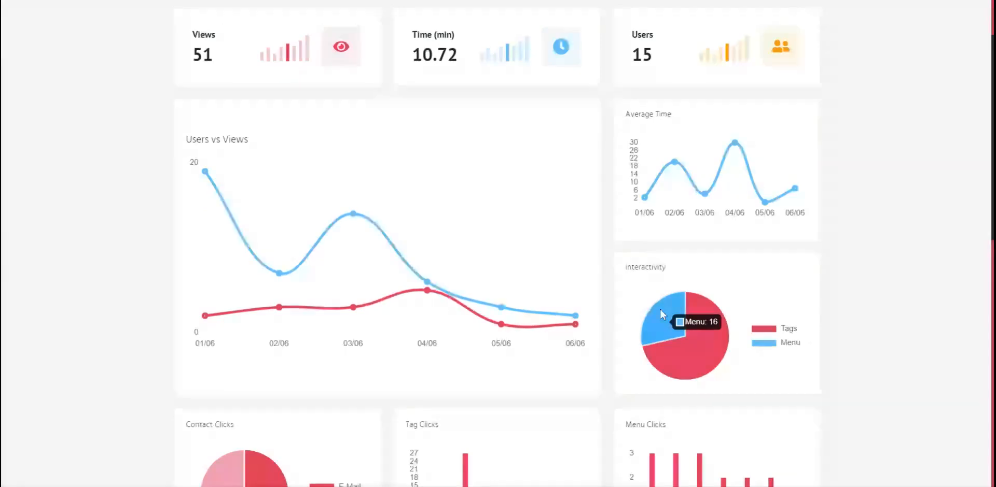
{"action": "scroll", "scroll_direction": "down", "scroll_amount": 3}
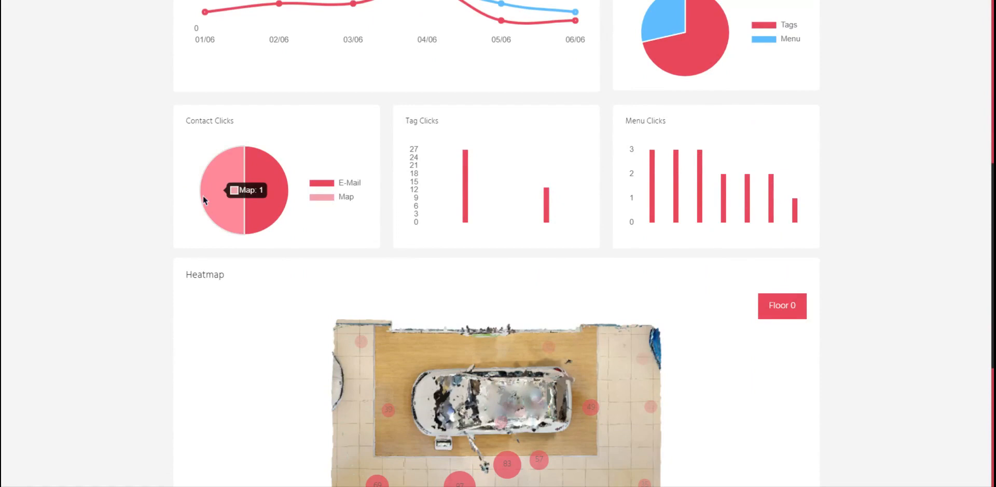
{"action": "mouse_move", "coordinate": [267, 197]}
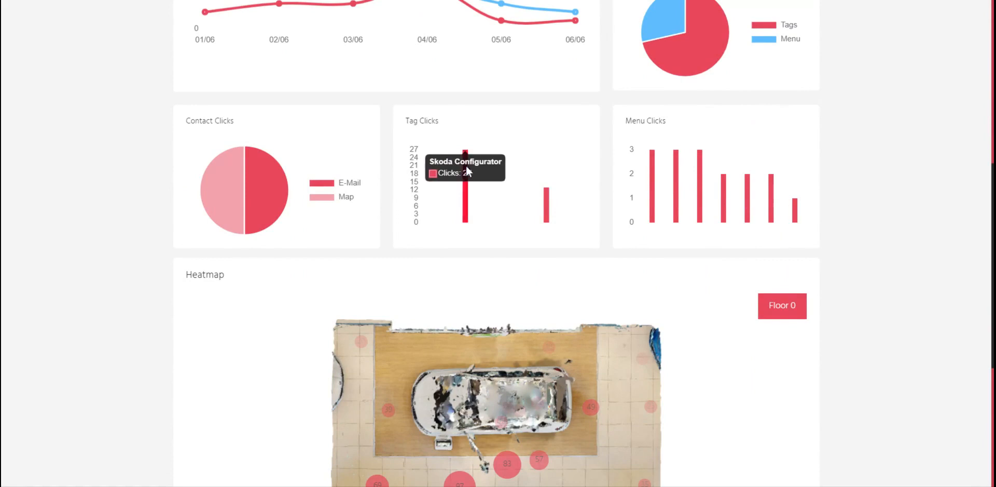
{"action": "mouse_move", "coordinate": [686, 171]}
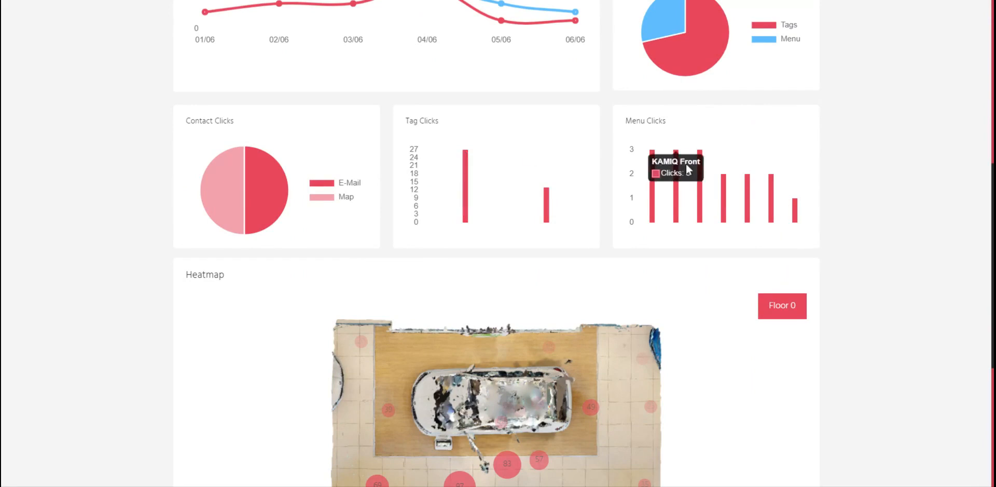
{"action": "mouse_move", "coordinate": [796, 209]}
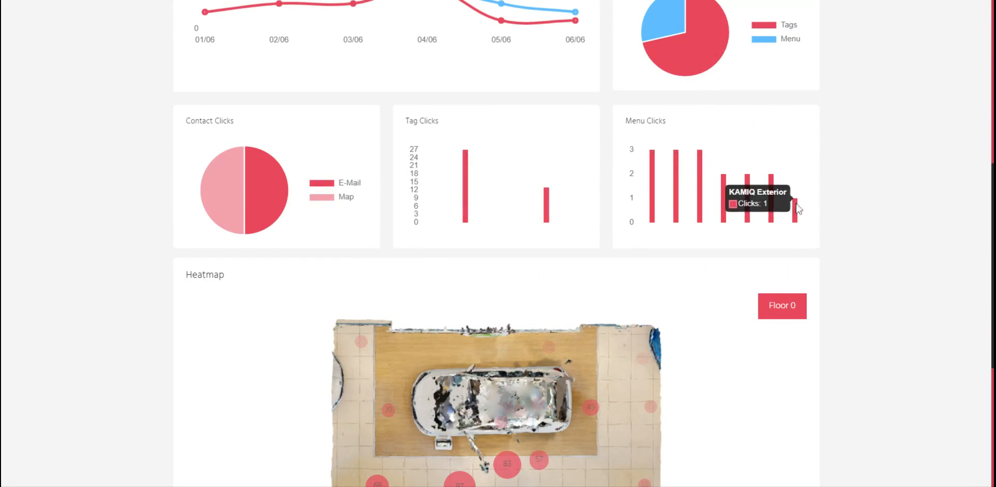
{"action": "mouse_move", "coordinate": [749, 207]}
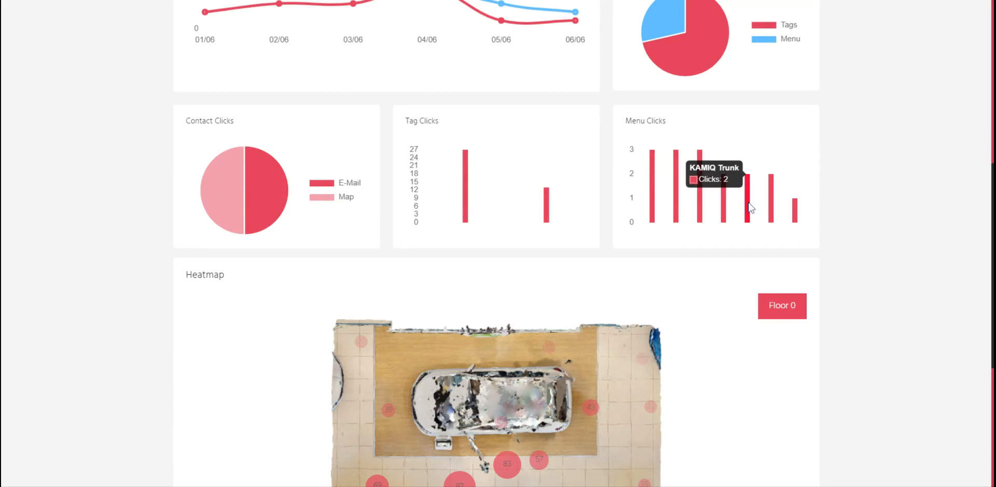
{"action": "scroll", "scroll_direction": "down", "scroll_amount": 3}
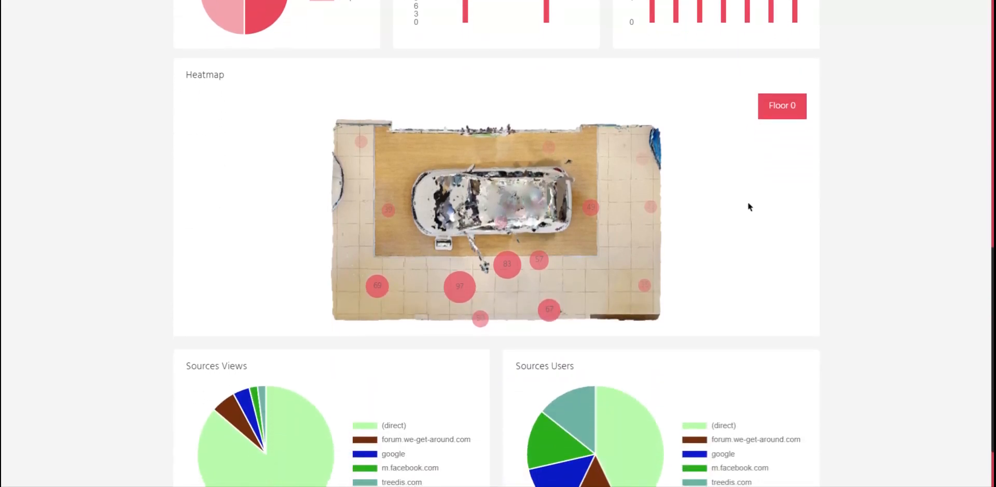
{"action": "scroll", "scroll_direction": "down", "scroll_amount": 3}
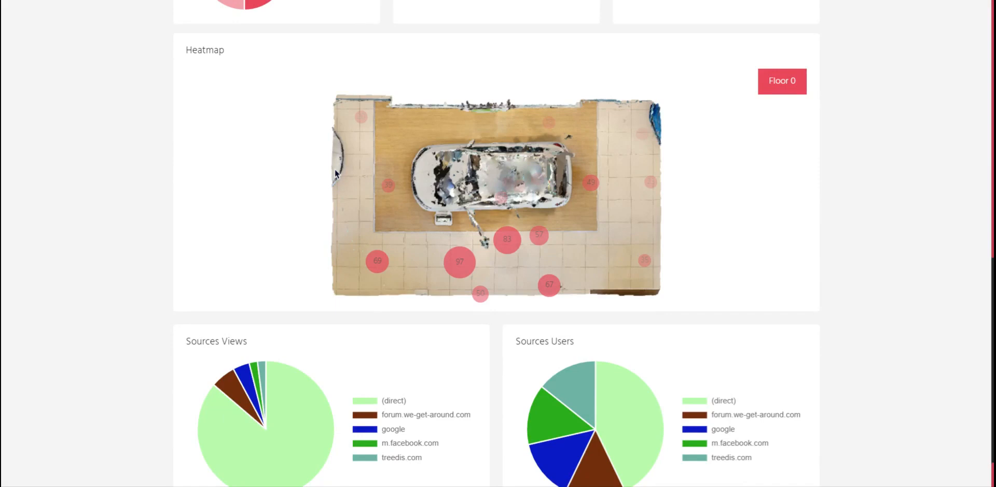
{"action": "scroll", "scroll_direction": "down", "scroll_amount": 3}
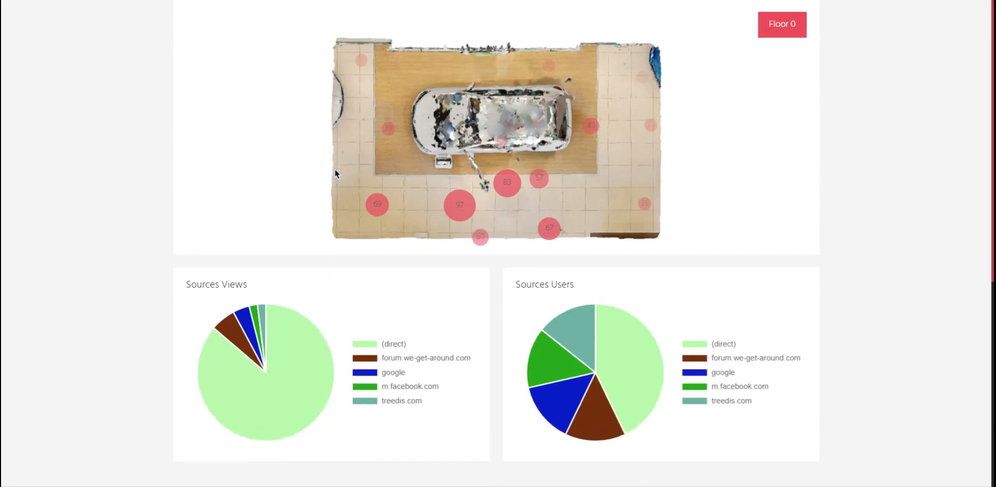
{"action": "scroll", "scroll_direction": "down", "scroll_amount": 3}
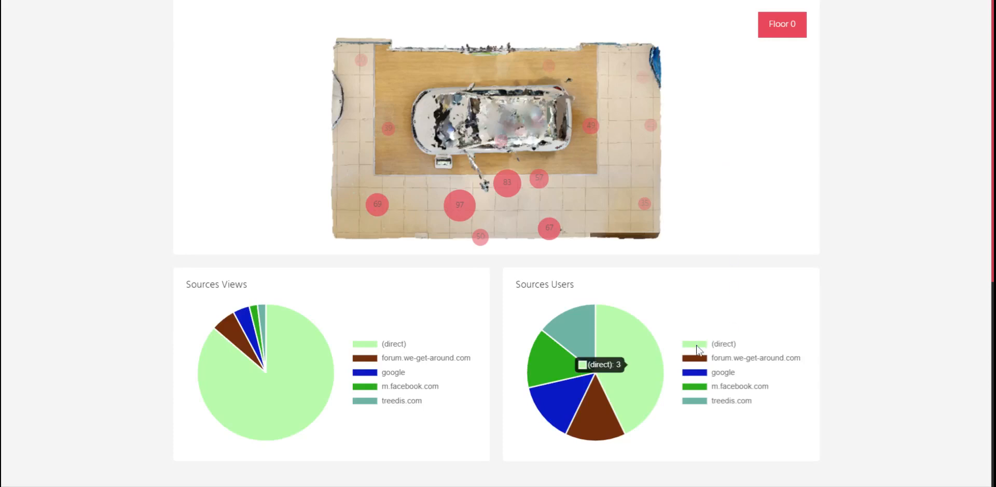
{"action": "mouse_move", "coordinate": [698, 346]}
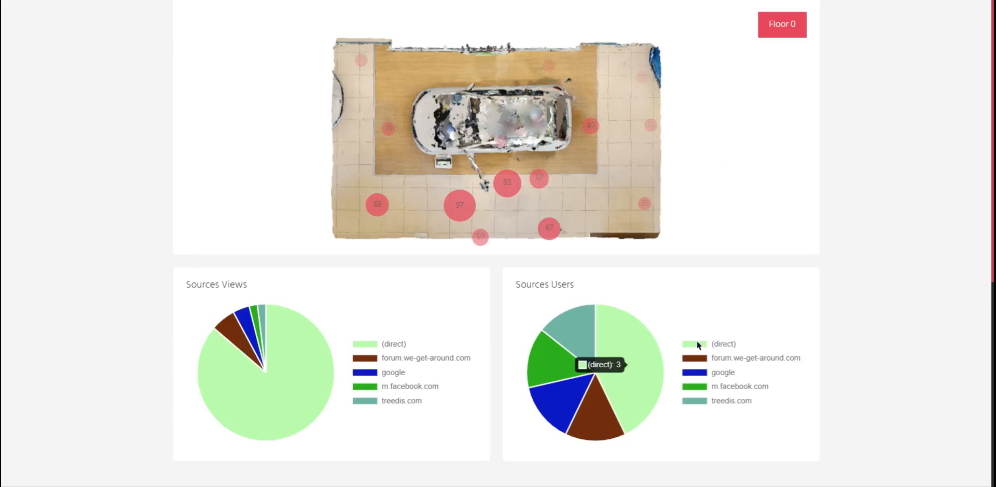